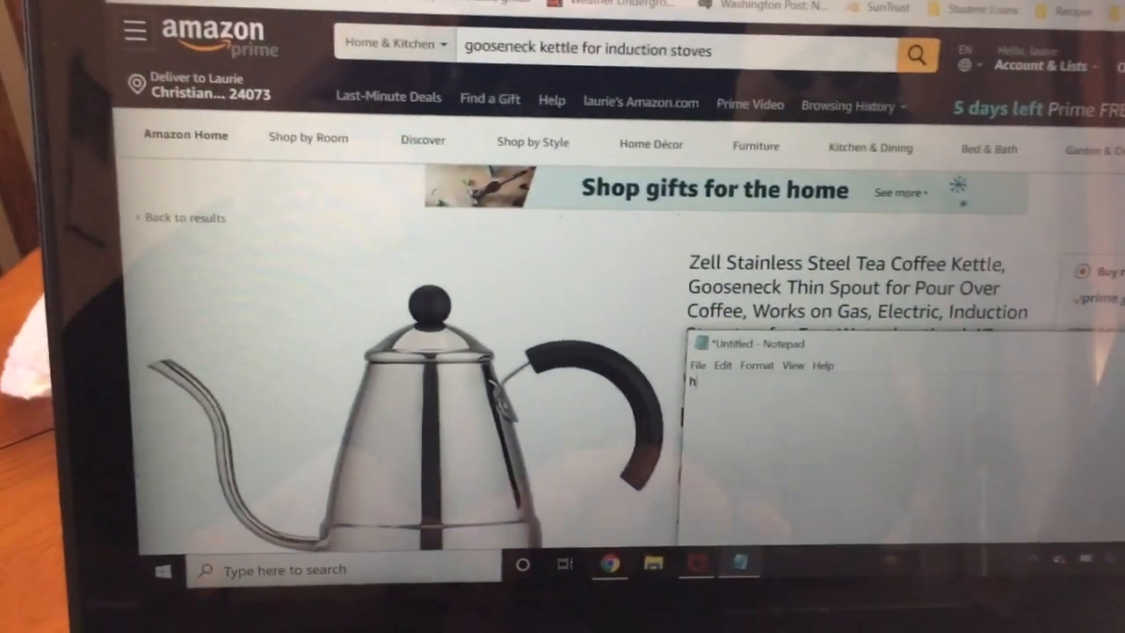
Step: Write the opening line 'hey send me this' in the new note
type("ey sen")
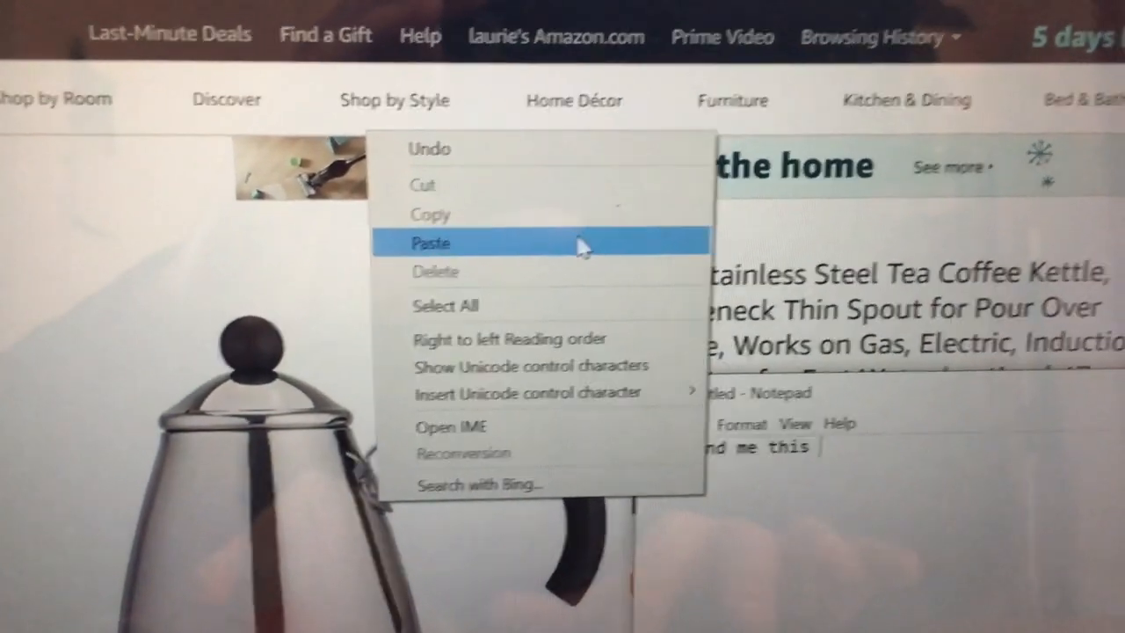
Step: Paste the Amazon gooseneck kettle URL after the message and add 'love scott' below it
left_click(429, 243)
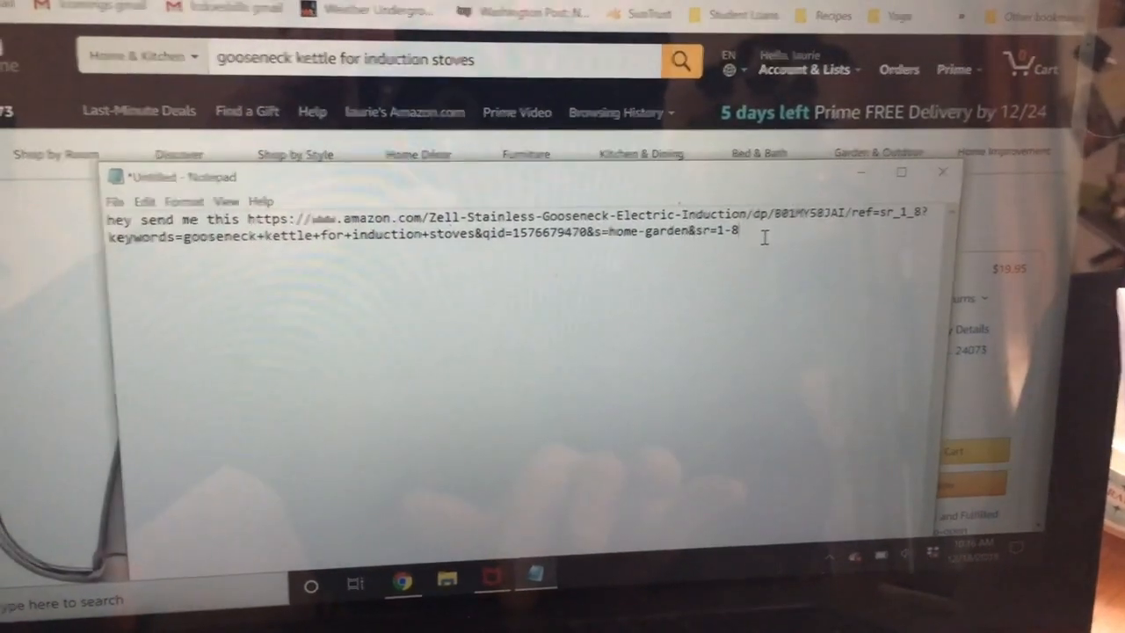
type("love")
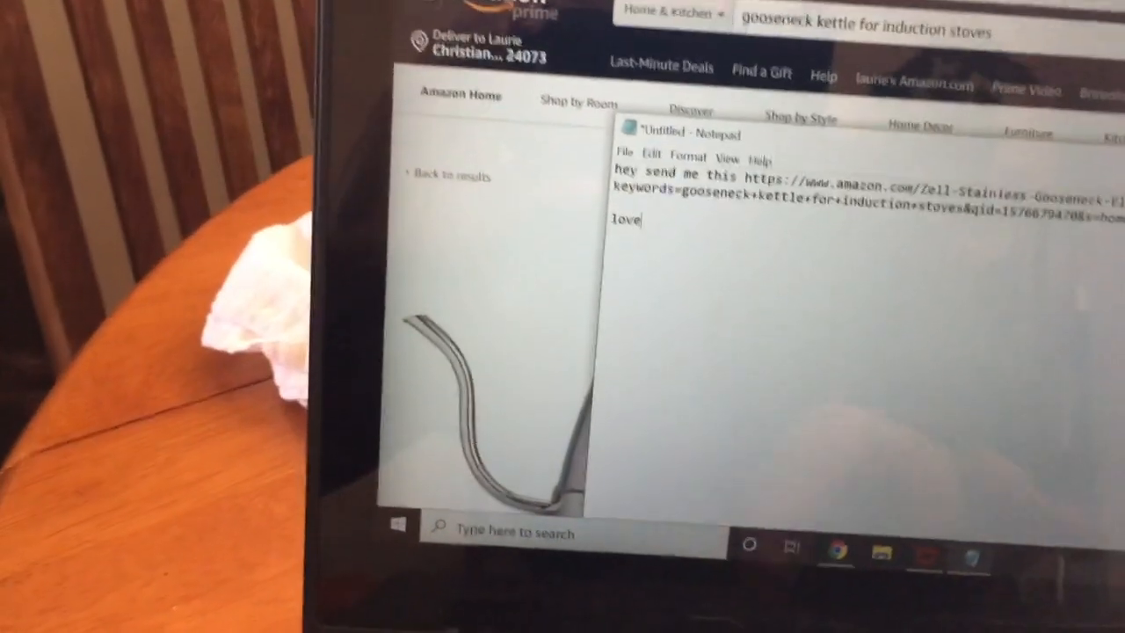
type("scott")
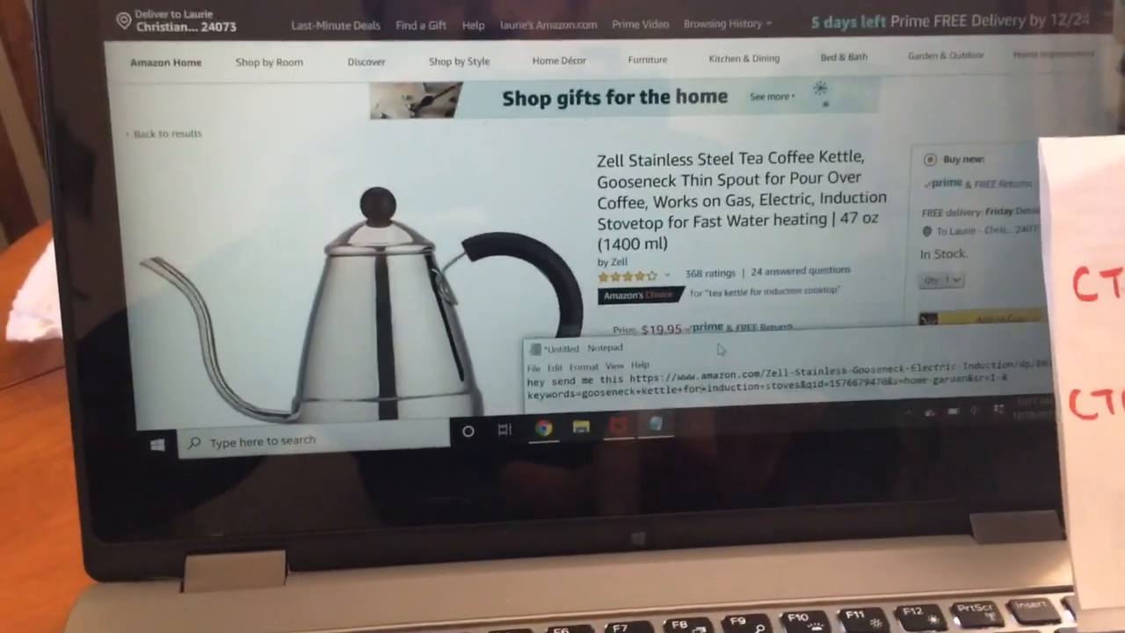
Step: Sign the note 'love scott' on its own line beneath the kettle link
type("love scott")
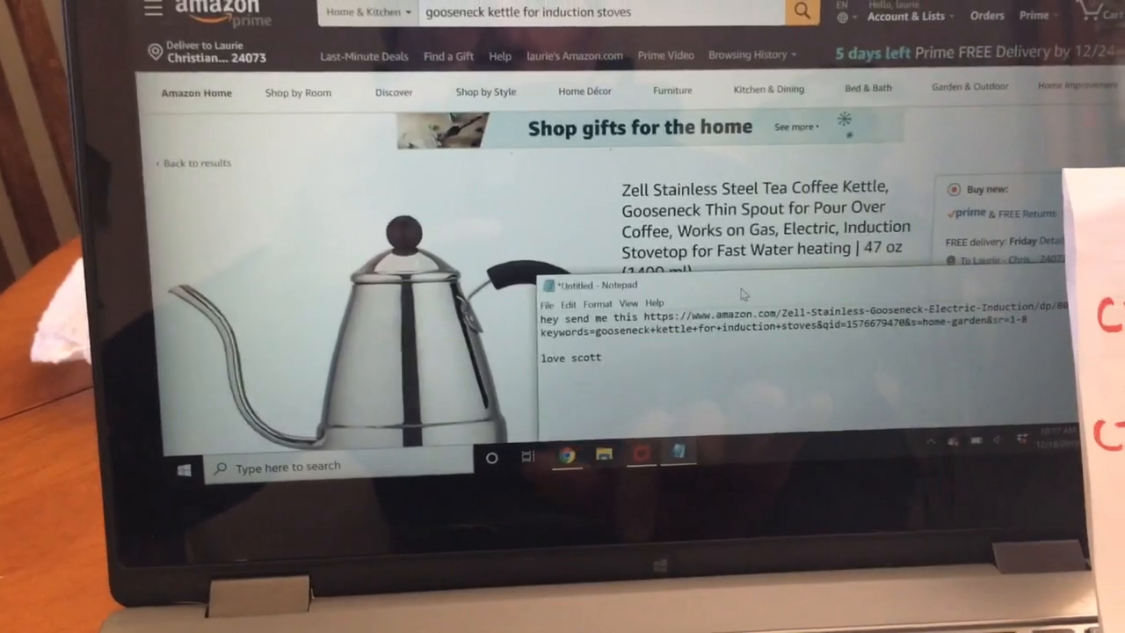